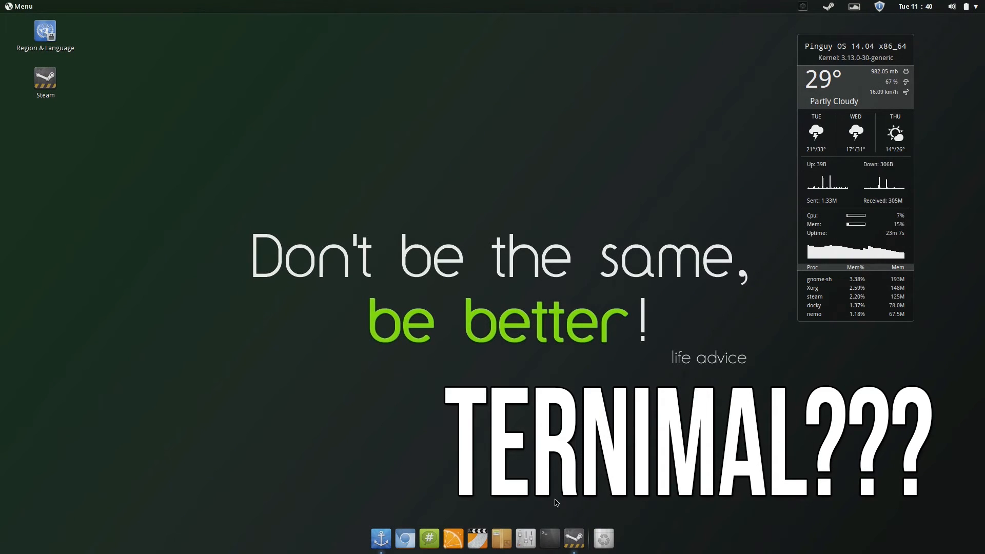
Launch a terminal window from the Terminal icon in the dock
click(548, 538)
text(sudo add-a)
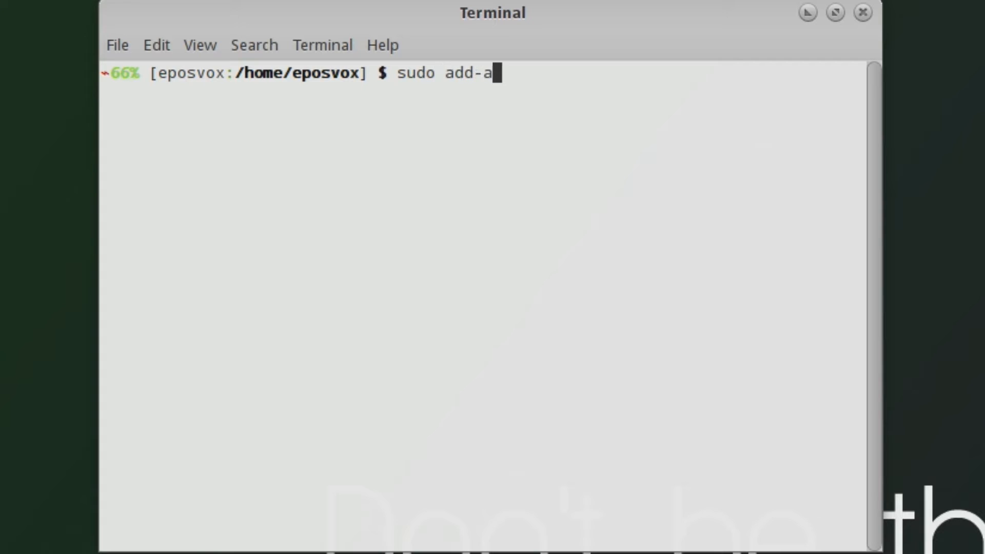
Add the ppa:thefanclub/grive-tools repository with sudo add-apt-repository and confirm importing its key
text(pt-repository)
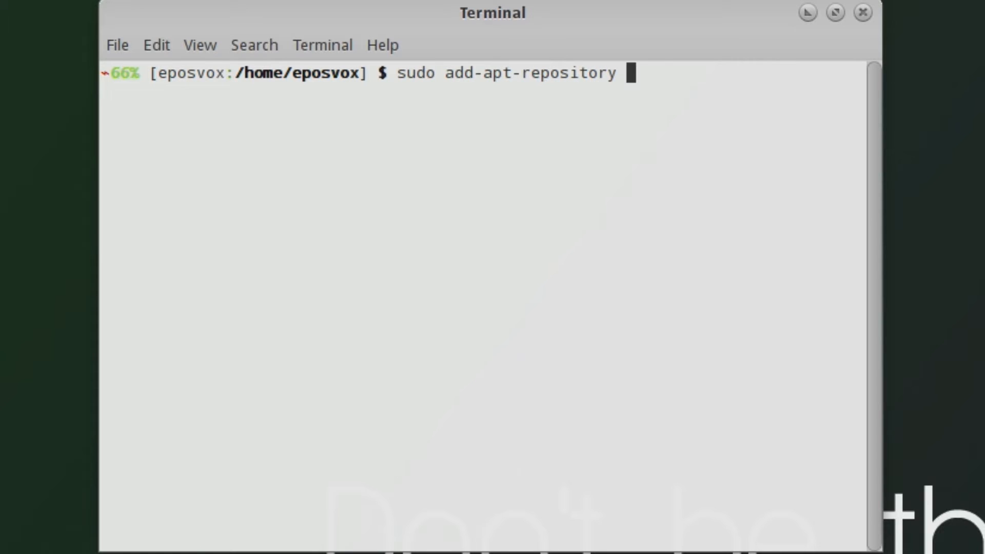
text(ppa:the)
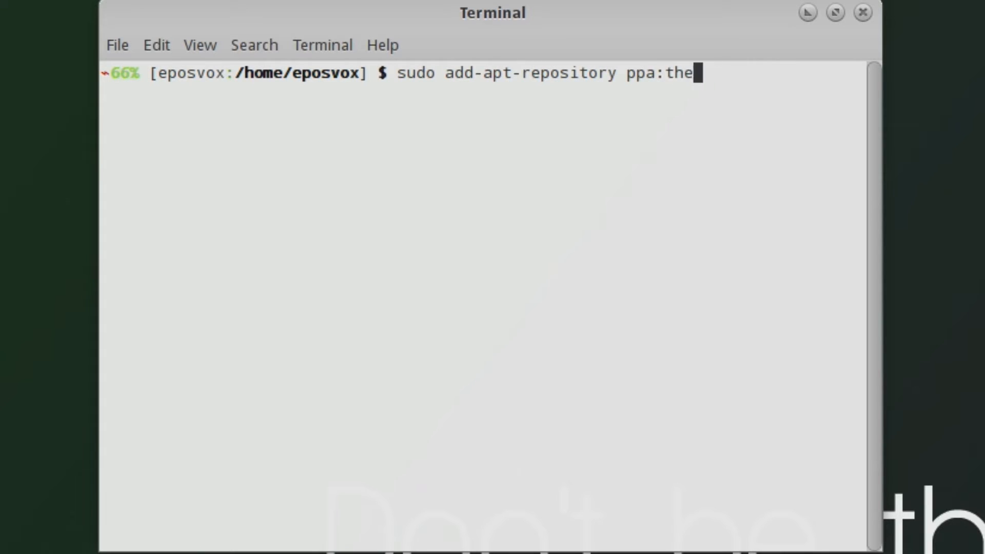
text(fanclub/griv)
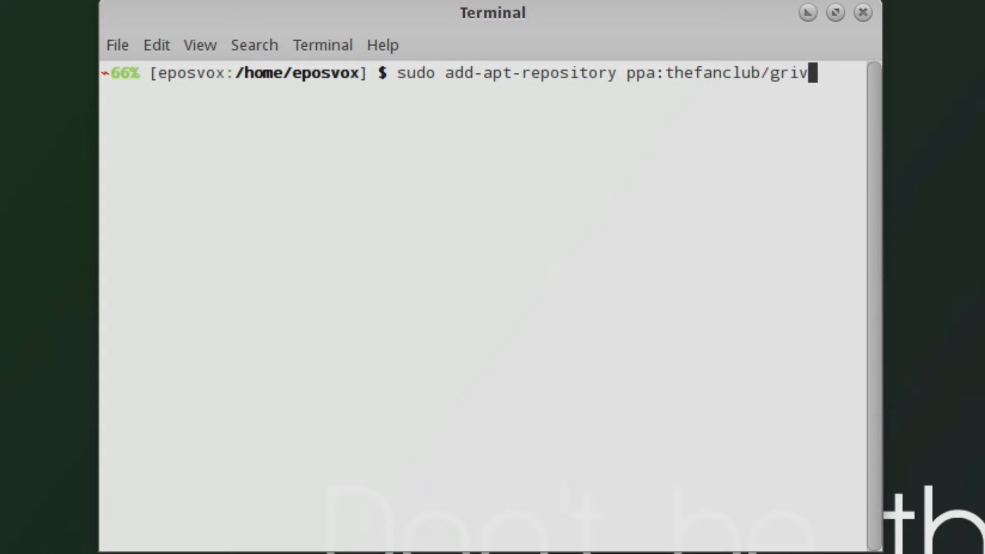
text(e-tools)
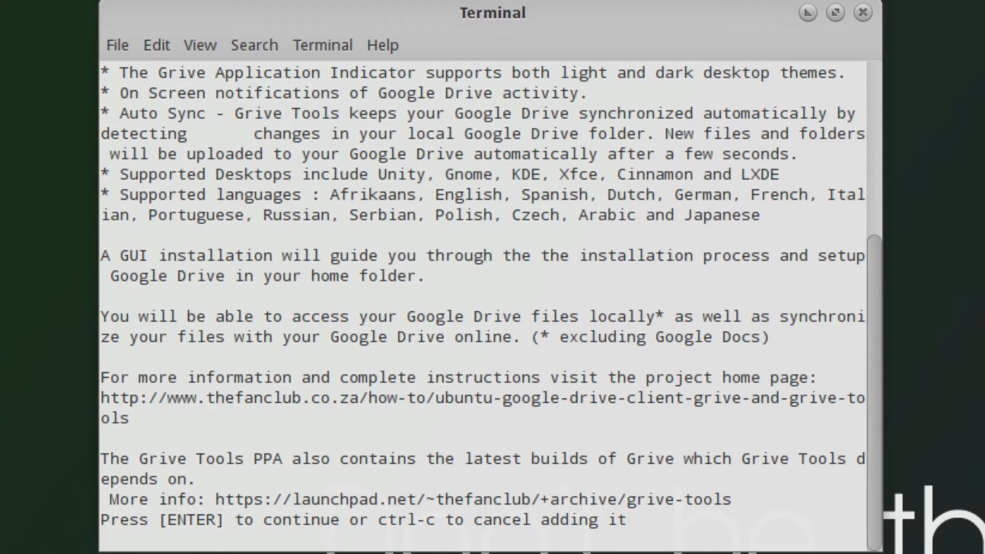
key(Return)
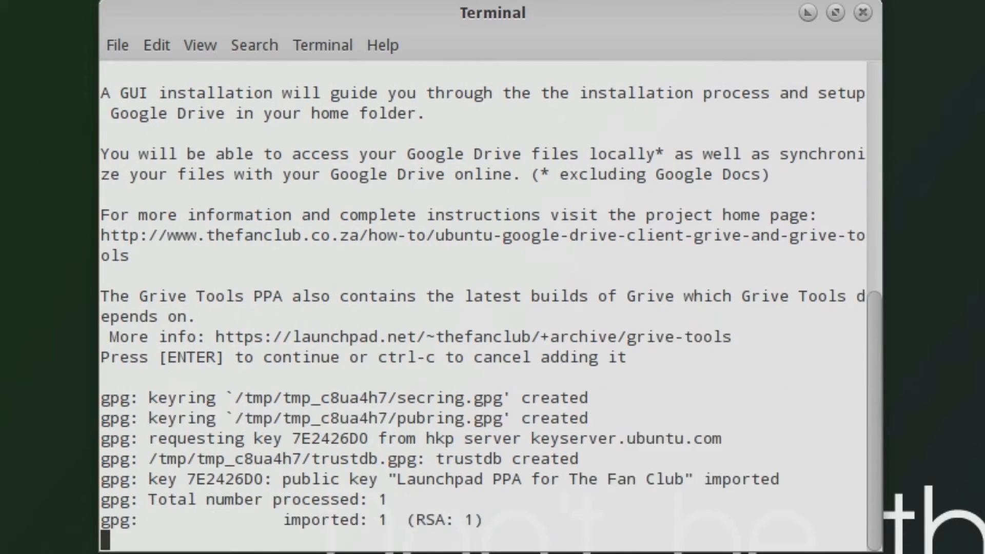
key(Return)
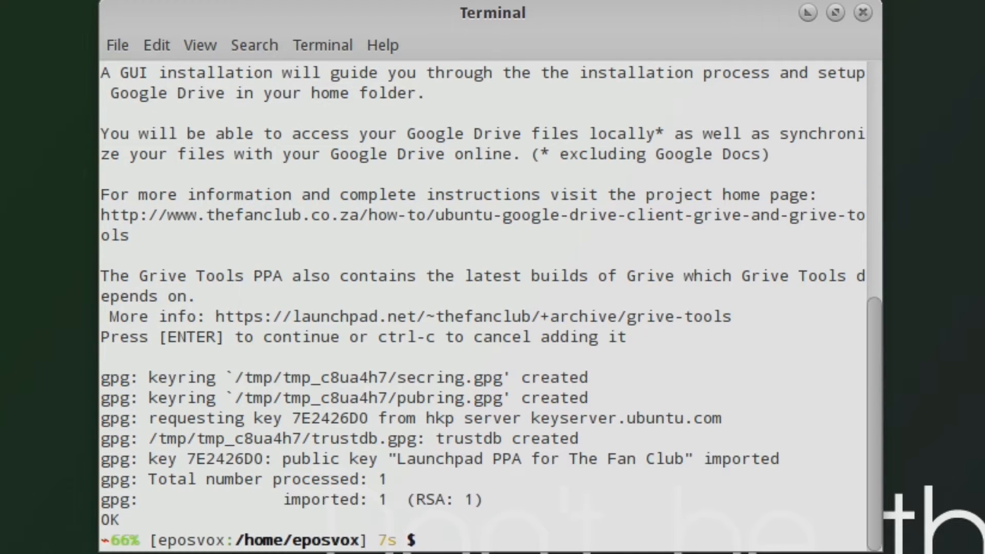
text(sudo apt-get update)
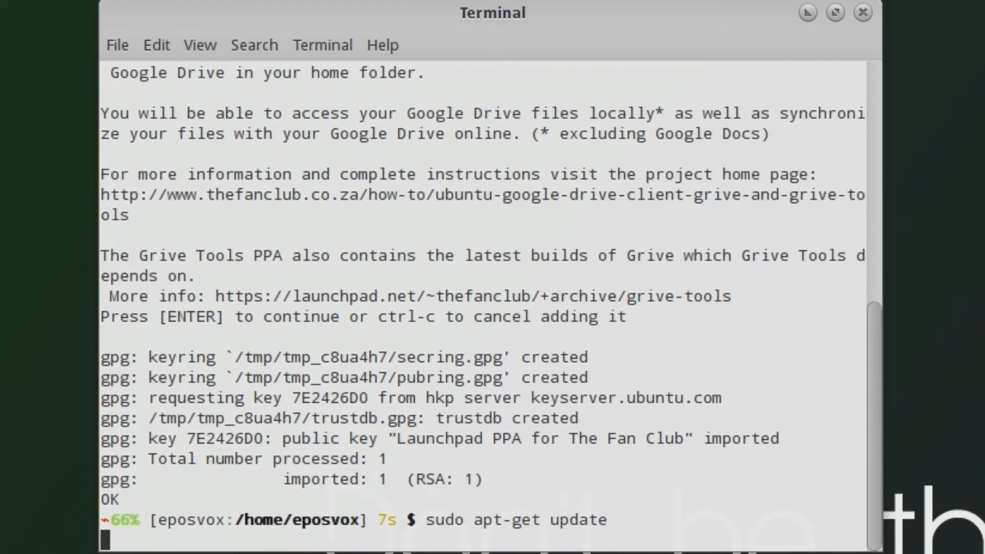
Run sudo apt-get update, then install grive-tools and answer y to proceed
key(Return)
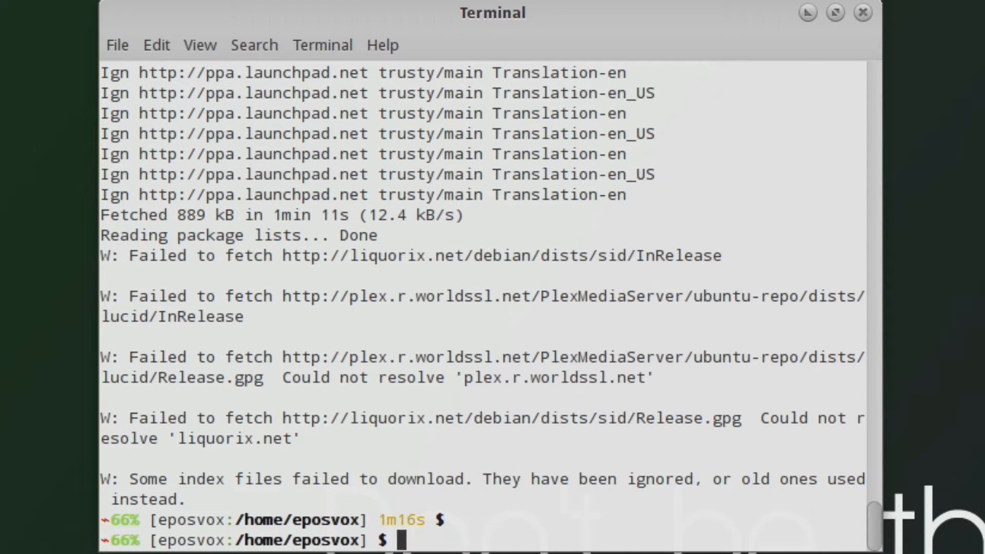
text(sudo apt)
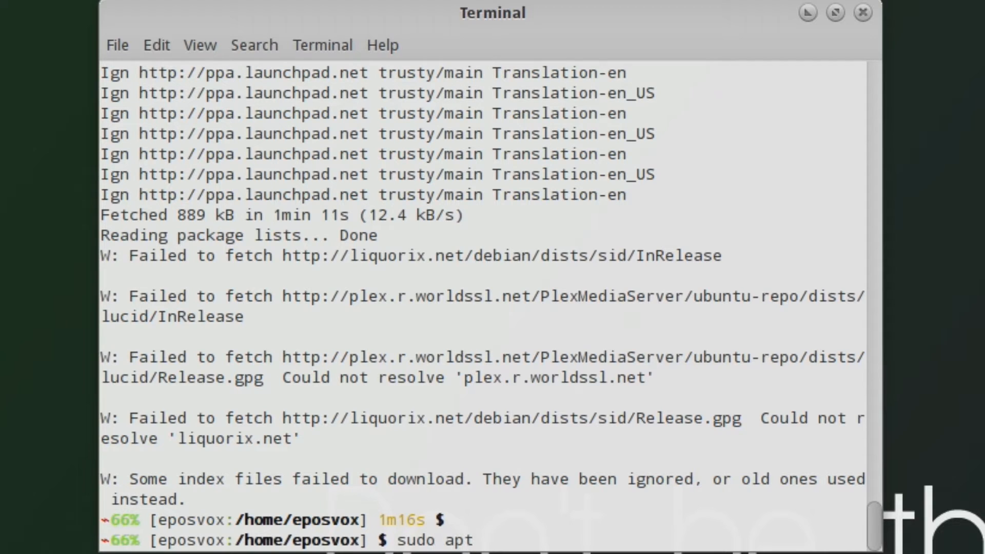
text(-get i)
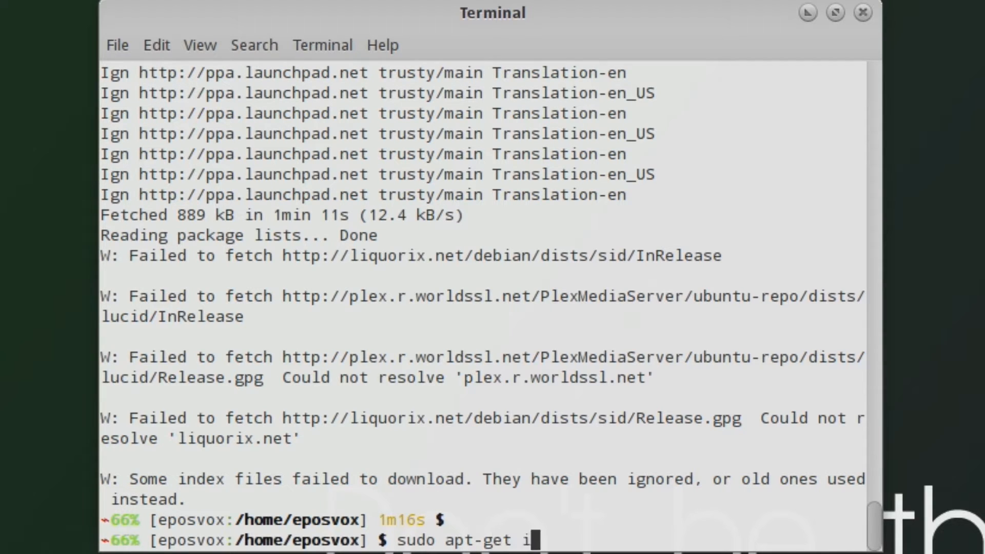
text(nstall g)
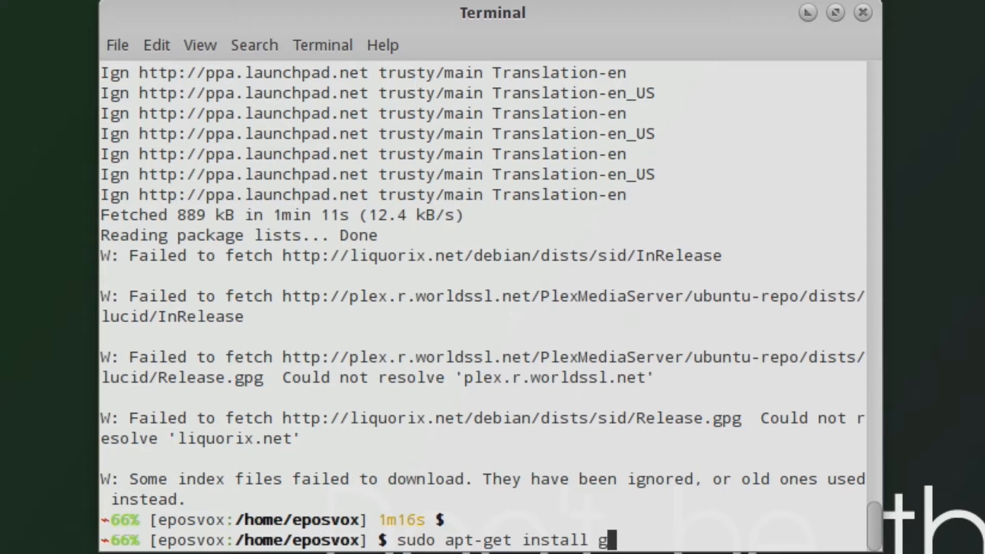
text(rive-tools)
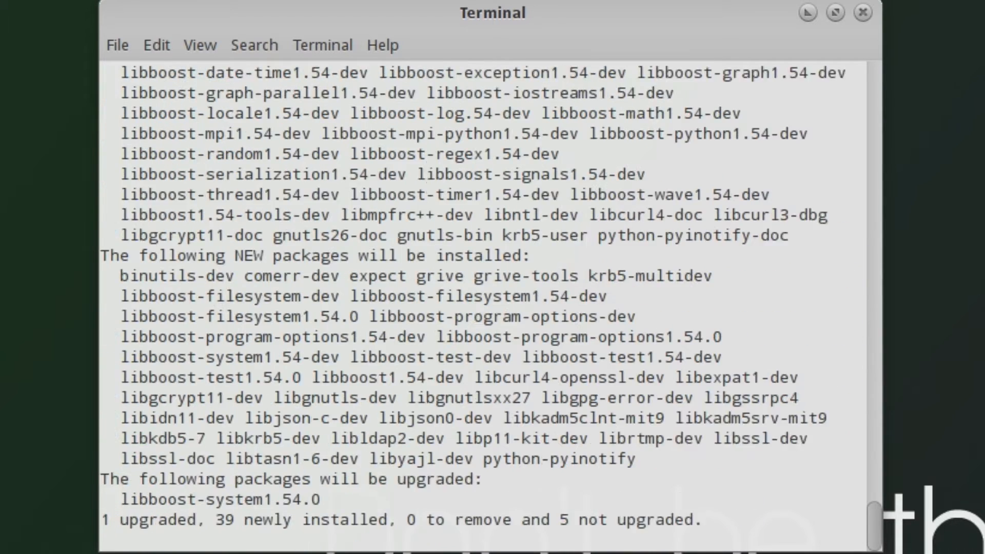
text(y)
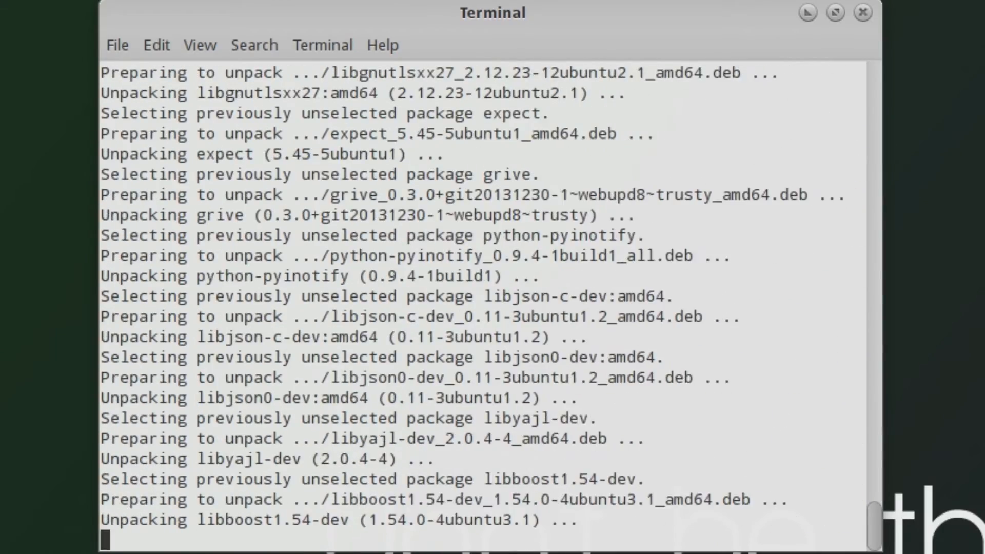
text(grive-setup)
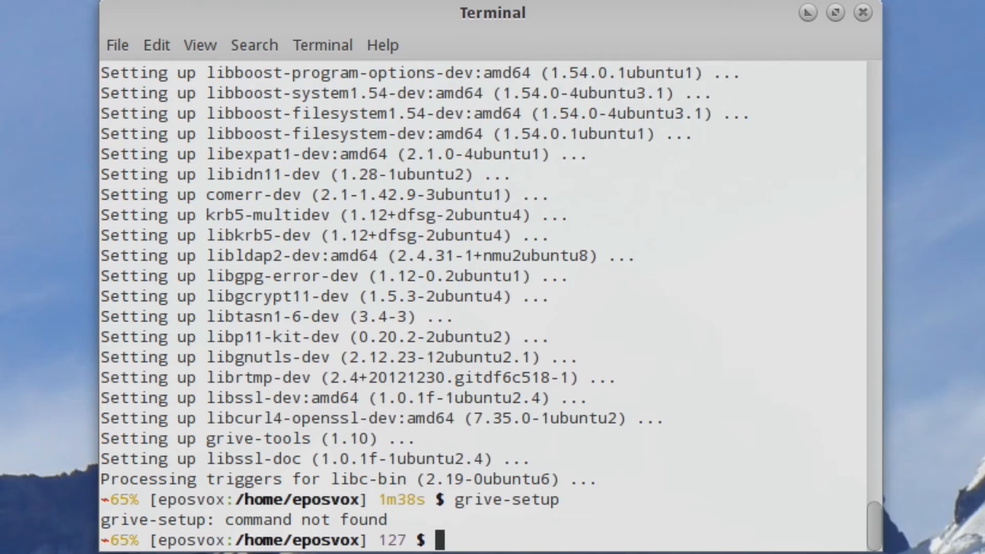
Run sudo grive-setup, then retry grive-setup to bring up the Google Drive sign-in dialog
text(sudo g)
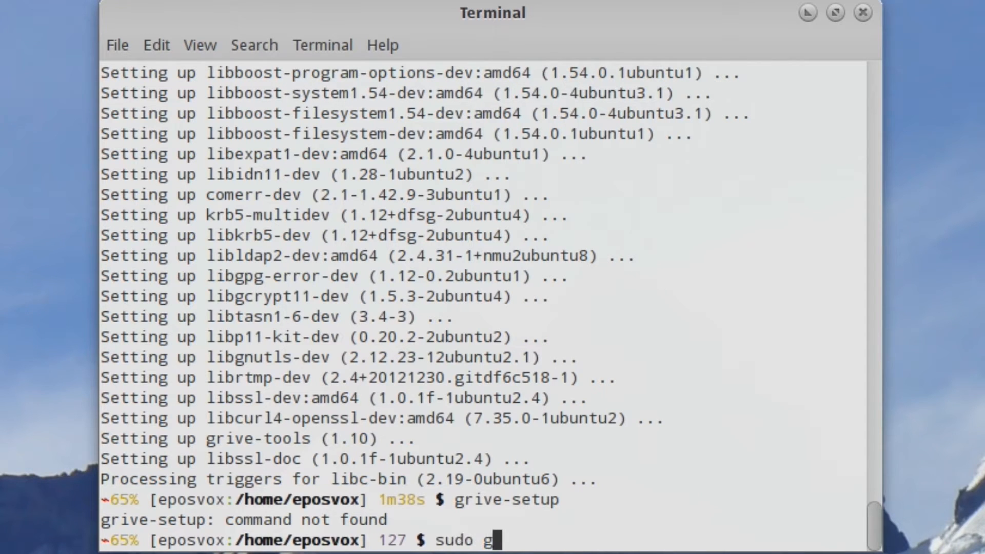
text(rive-s)
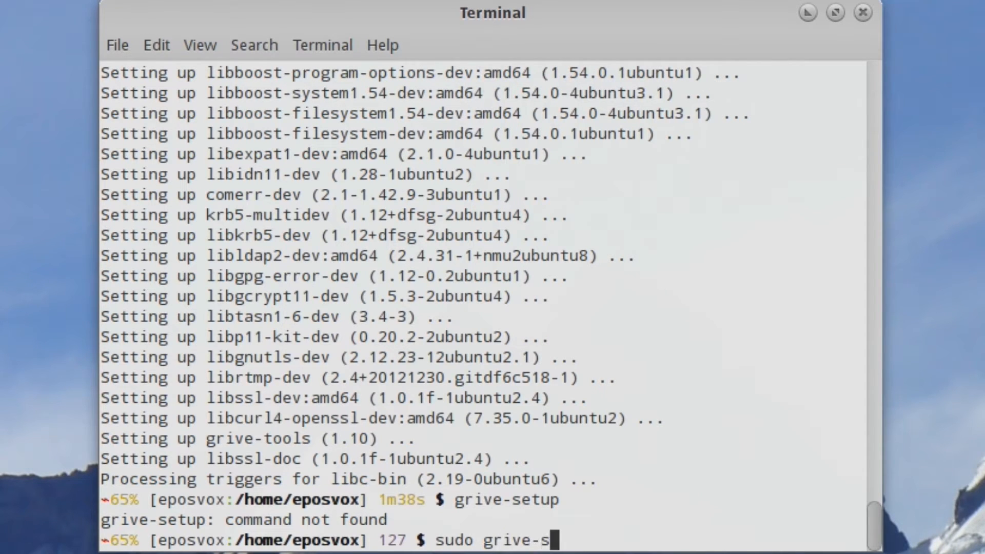
key(Return)
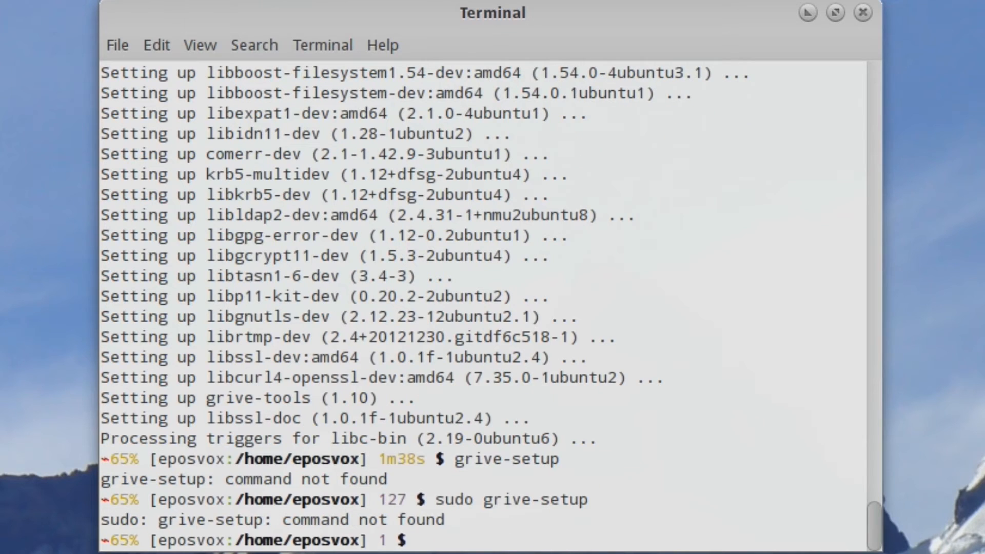
text(grive)
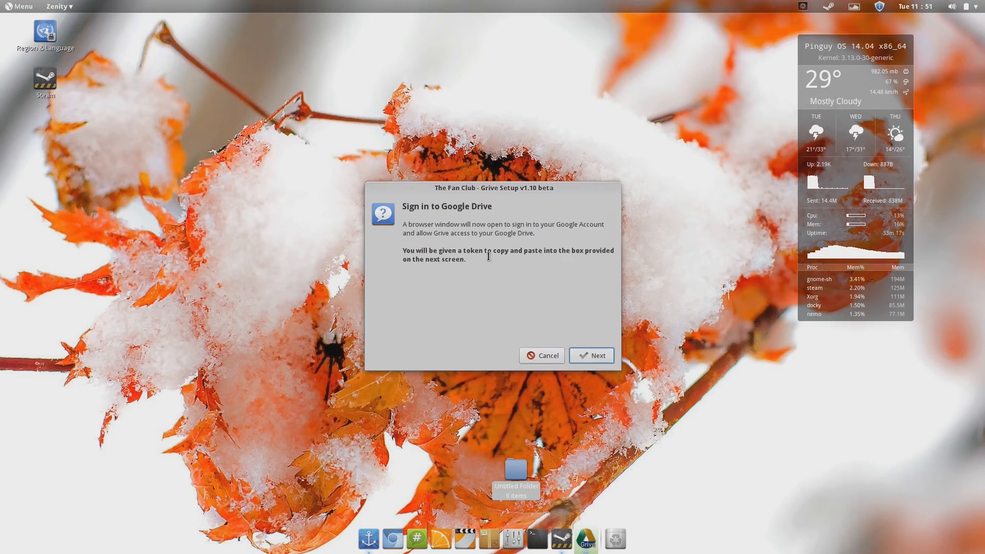
Continue through Grive Setup sign-in, then open the new Google Drive folder in Home
click(591, 355)
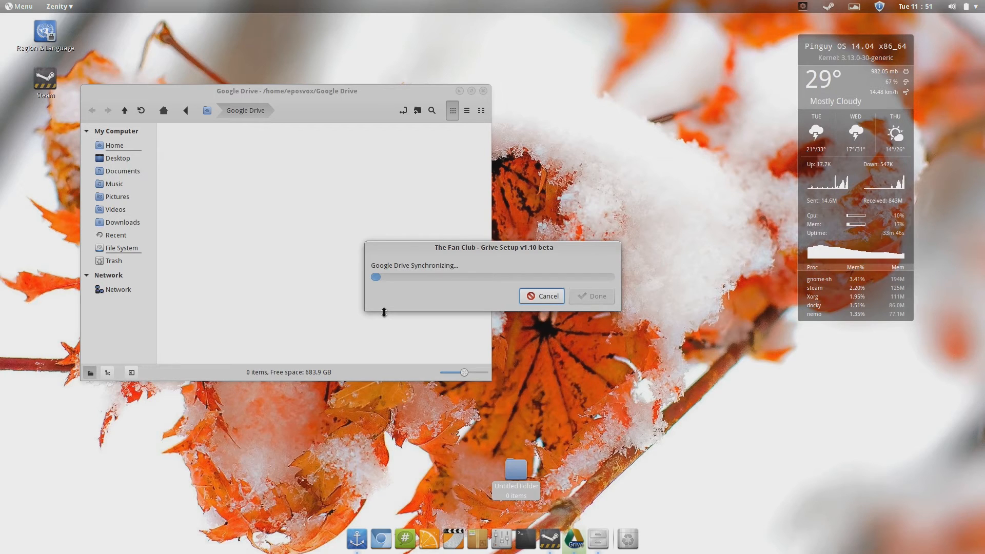
mouse_move(511, 268)
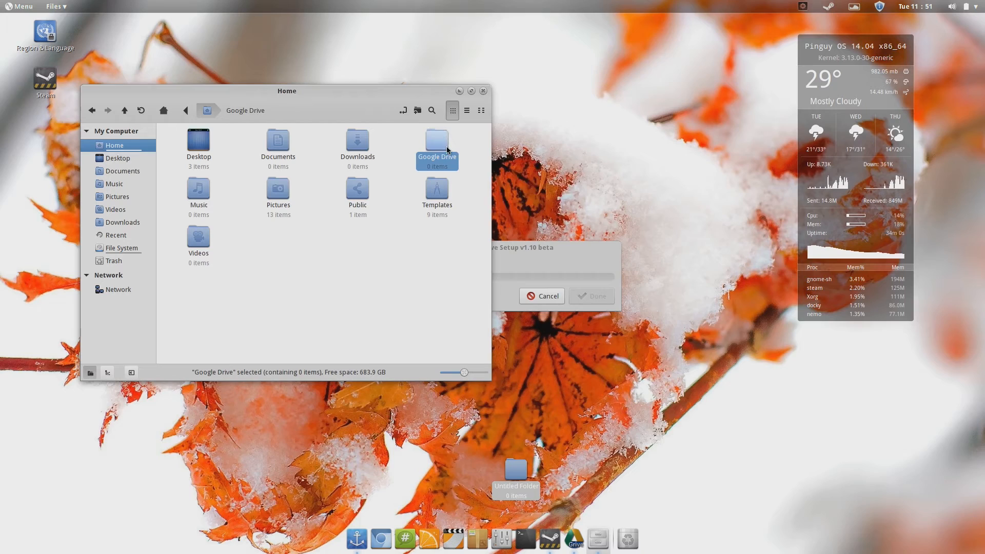
double_click(436, 142)
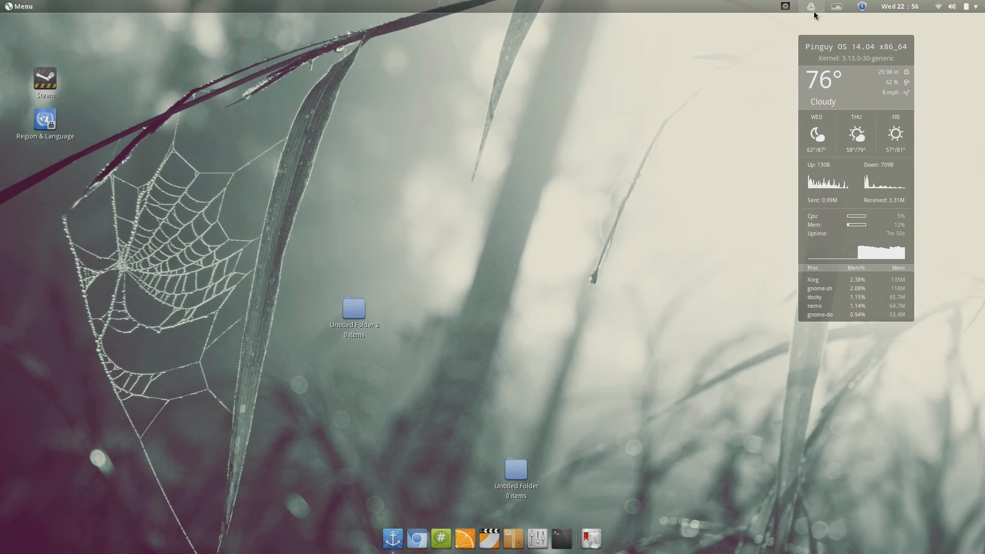
click(811, 7)
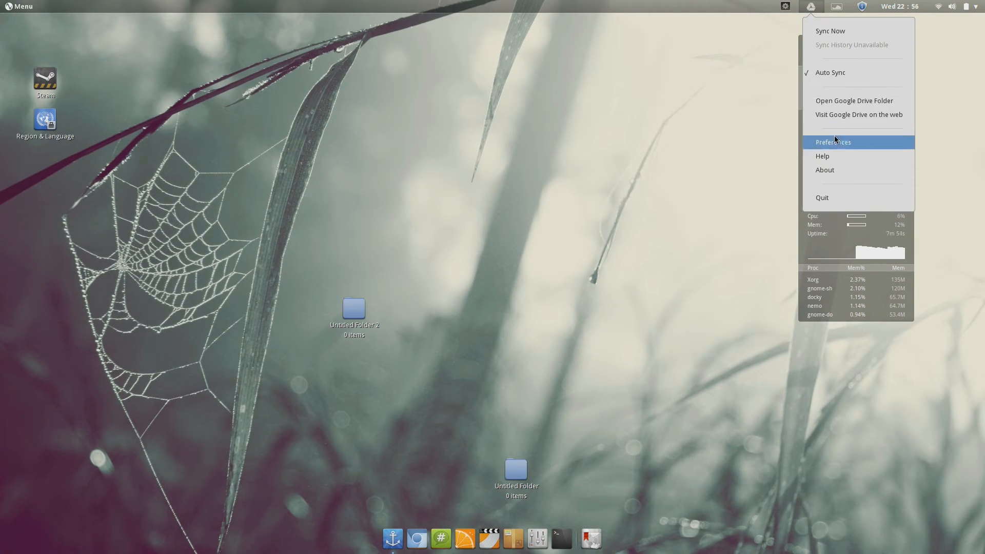
click(833, 142)
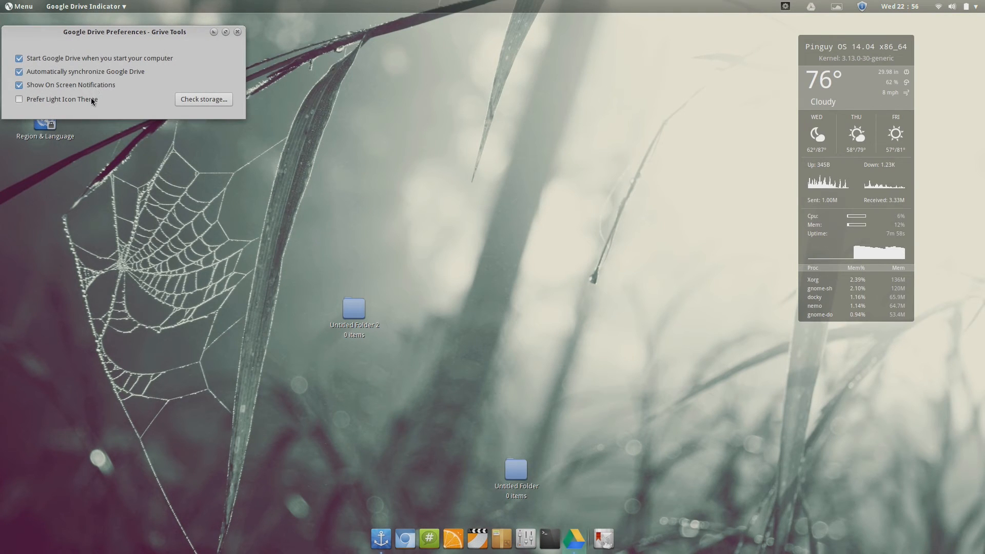
click(238, 31)
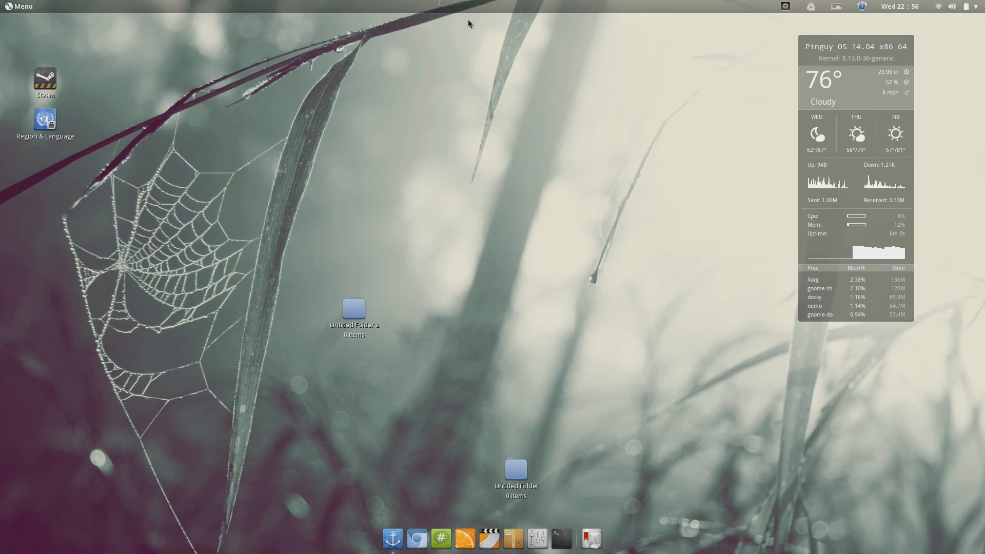
click(811, 6)
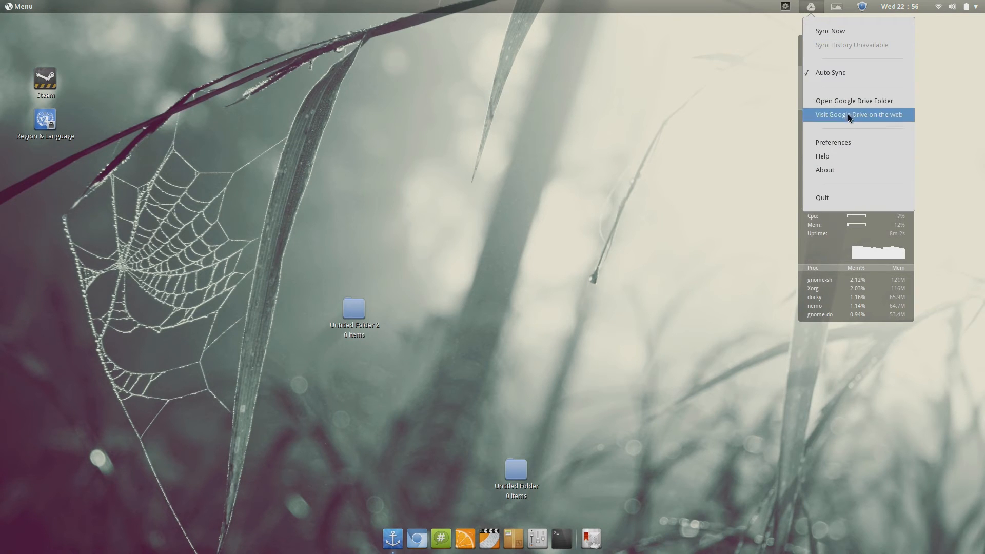
click(854, 100)
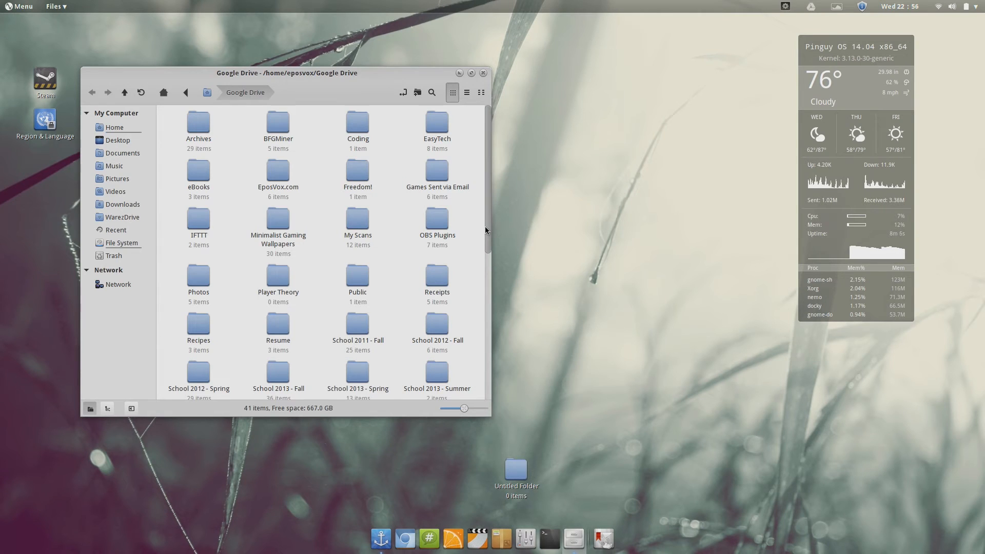
scroll(down, 3)
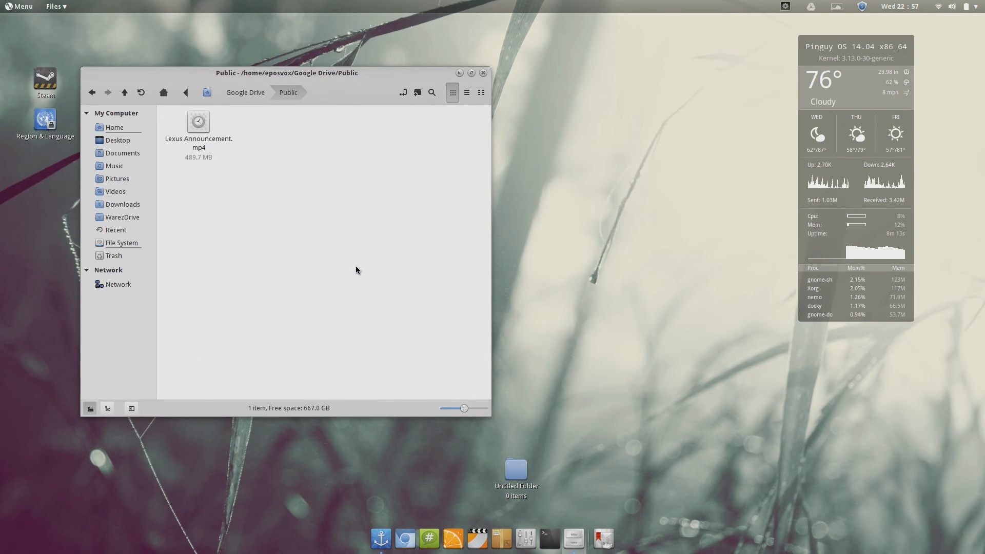
click(482, 72)
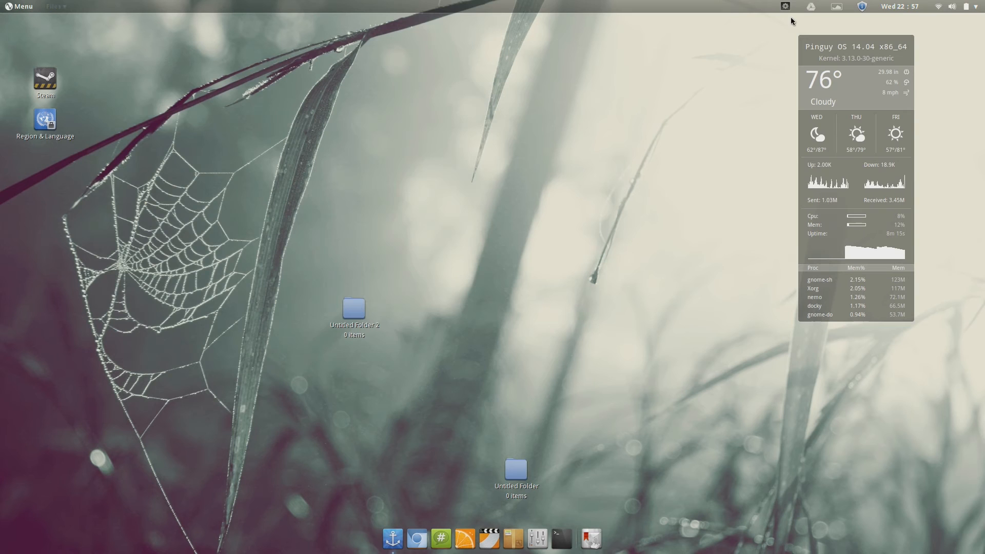
Choose Sync Now from the Grive tray icon, then reopen Home's Google Drive folder in Nemo
click(811, 6)
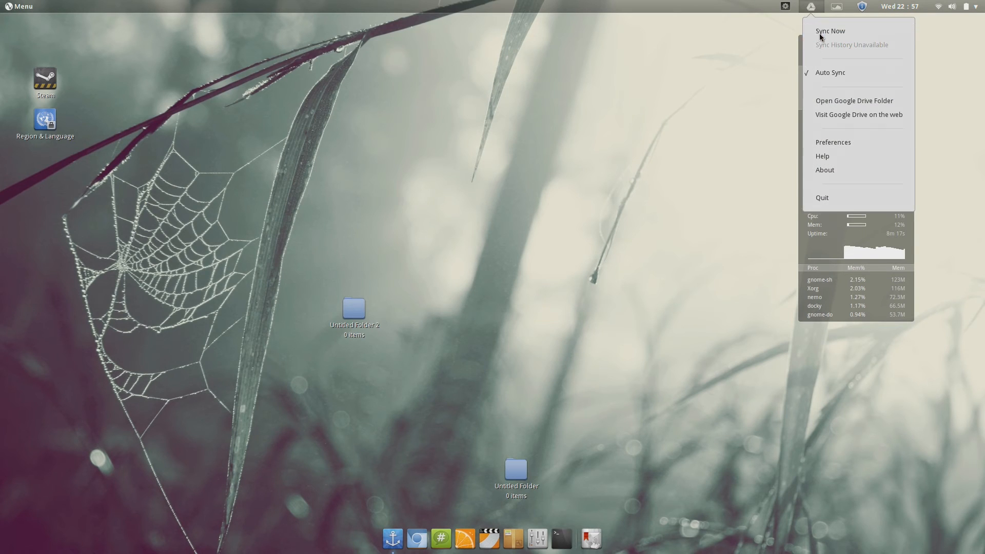
click(716, 80)
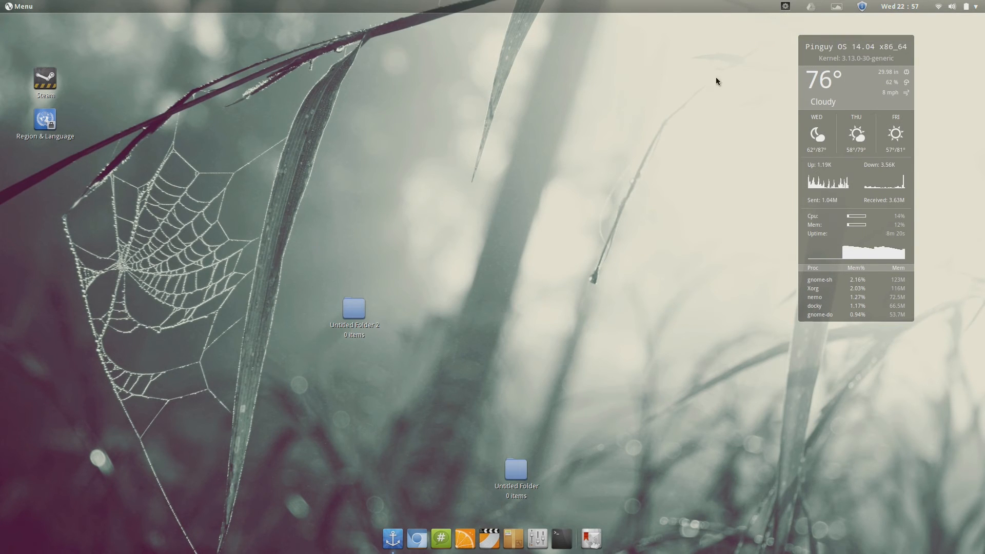
click(21, 5)
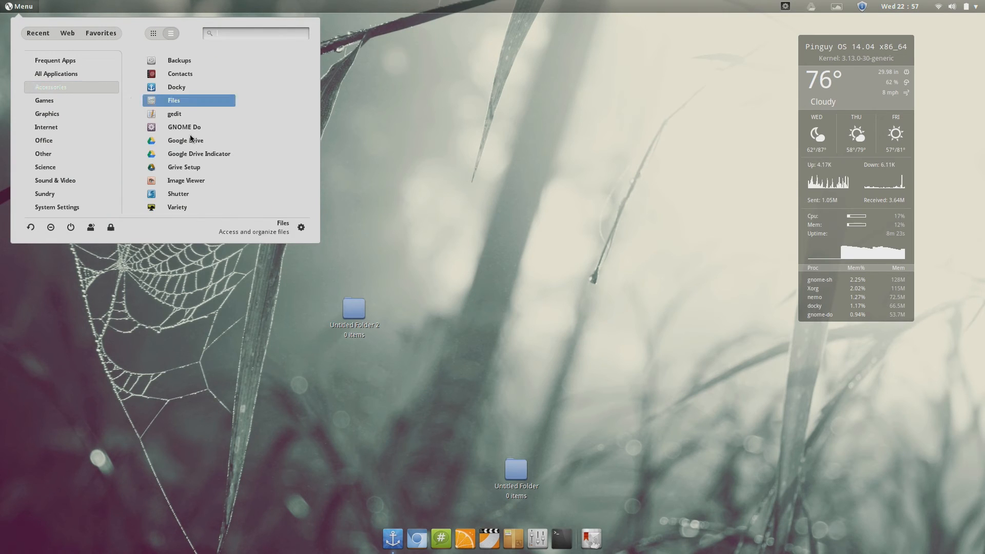
mouse_move(185, 140)
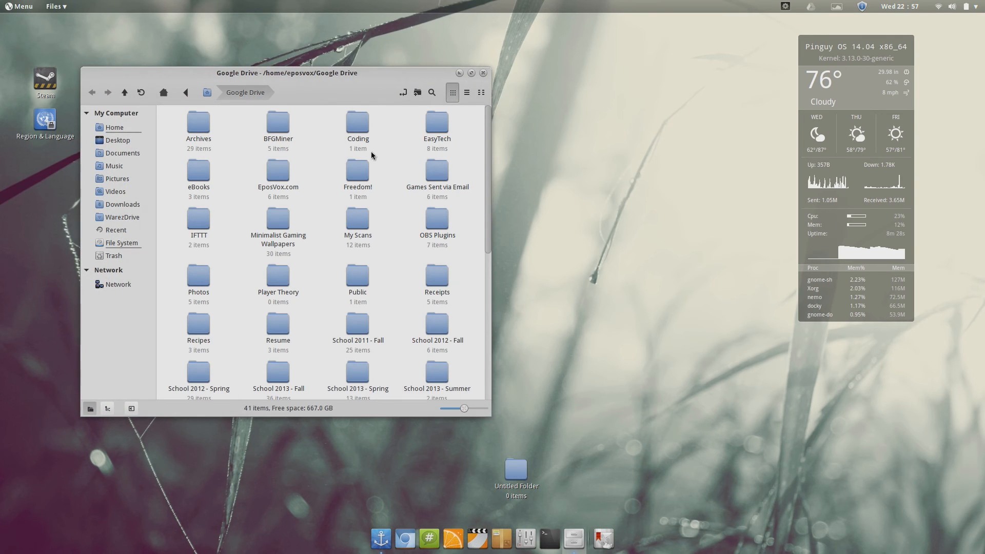
click(483, 73)
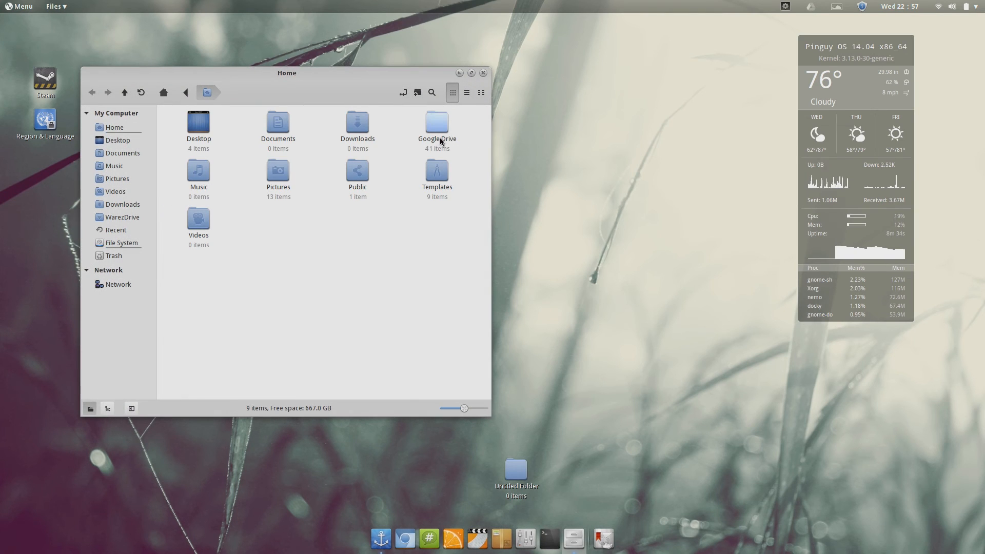
double_click(436, 122)
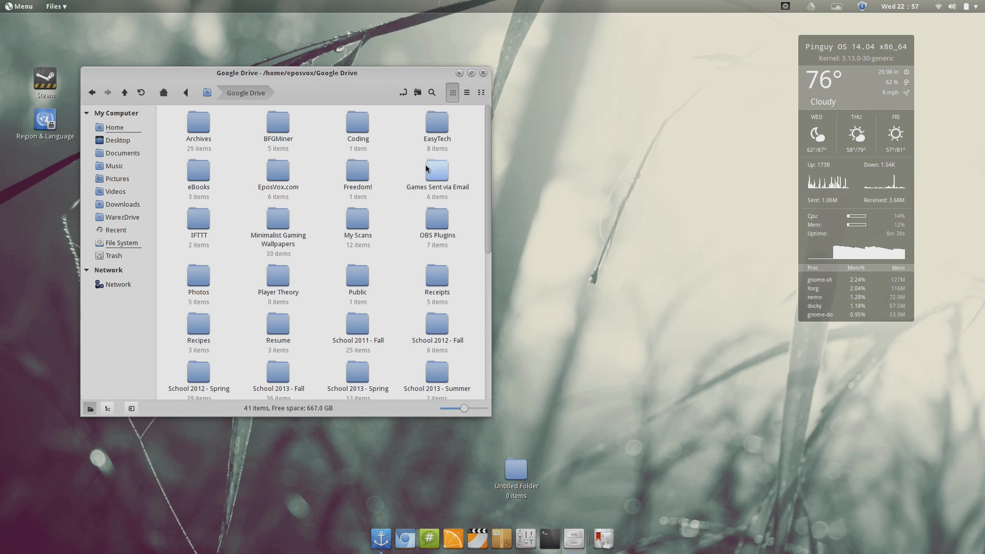
mouse_move(483, 73)
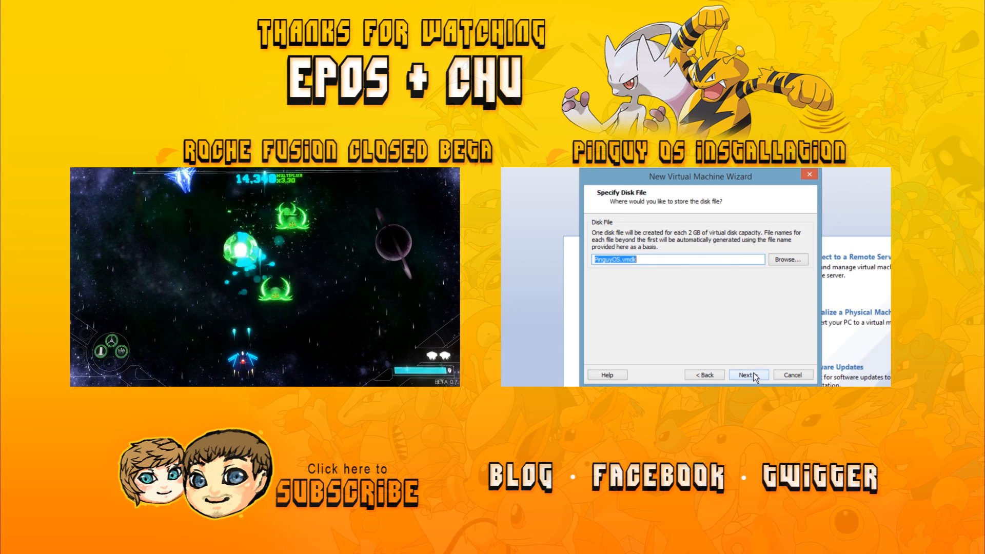
click(787, 260)
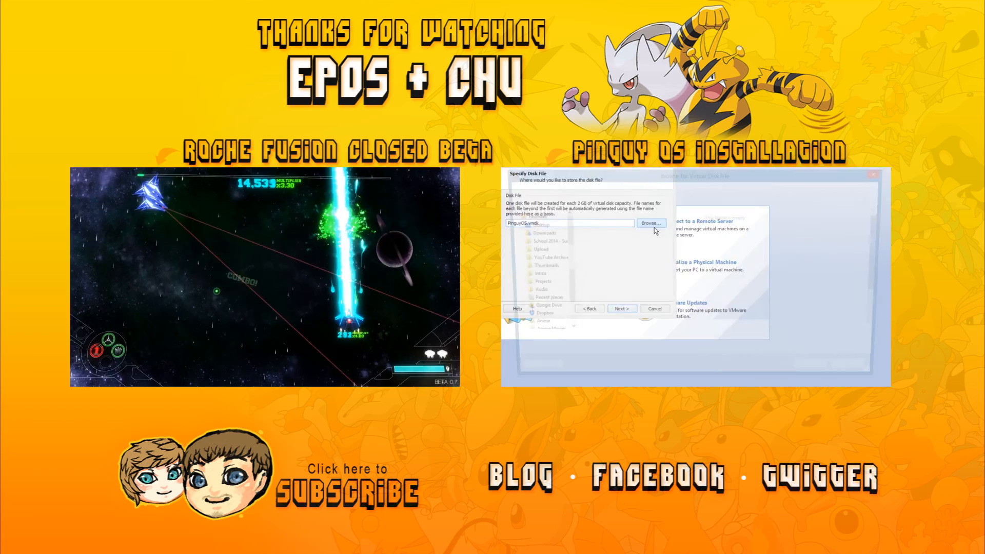
click(649, 223)
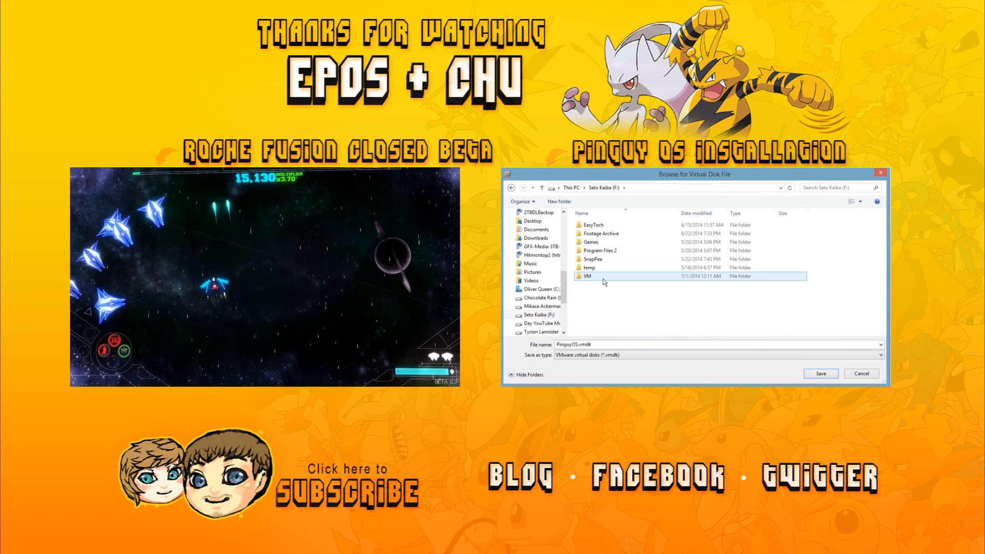
click(819, 373)
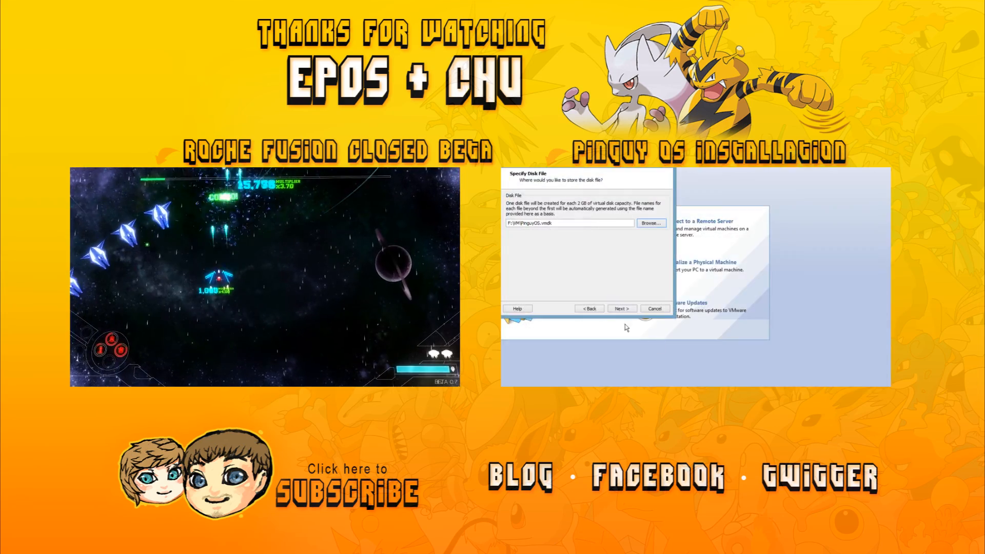
click(622, 308)
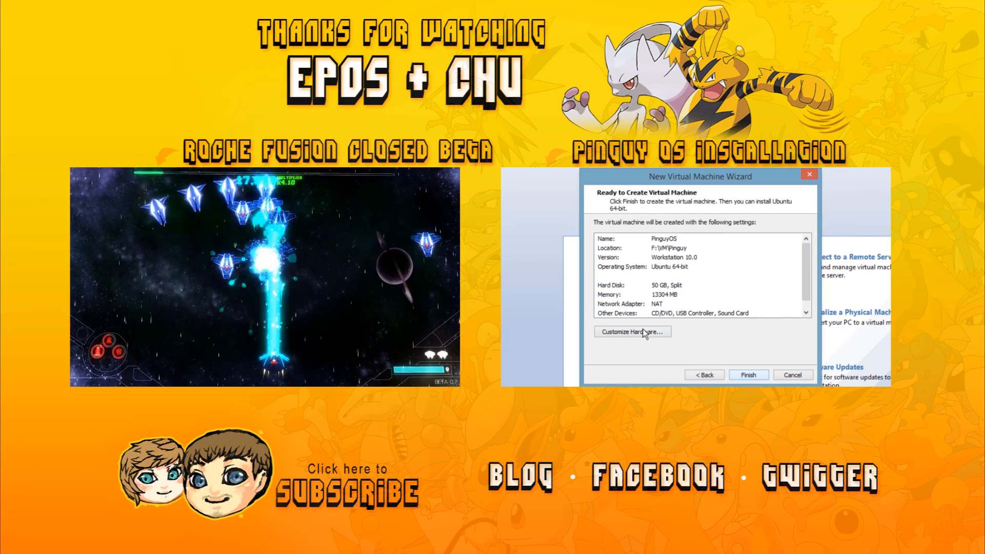
click(631, 331)
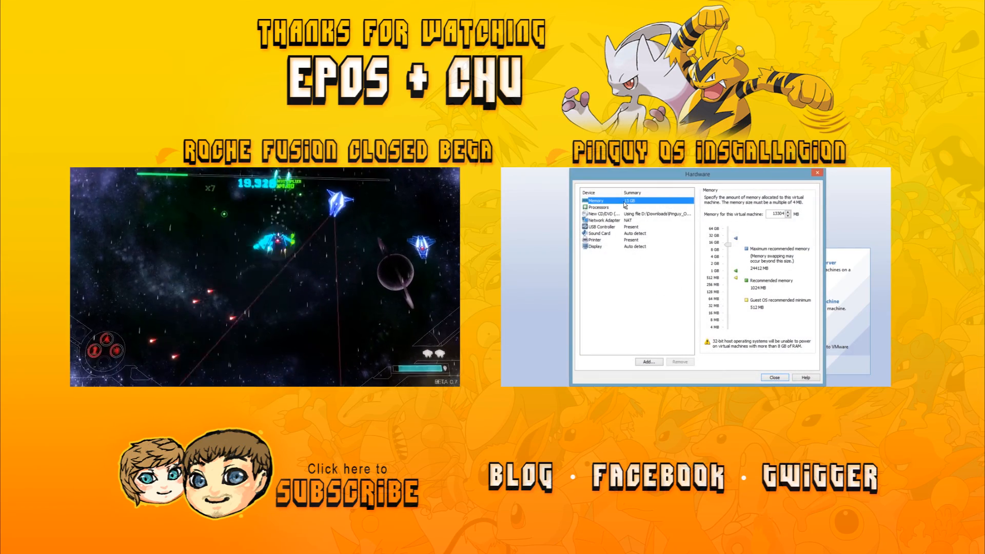
click(603, 220)
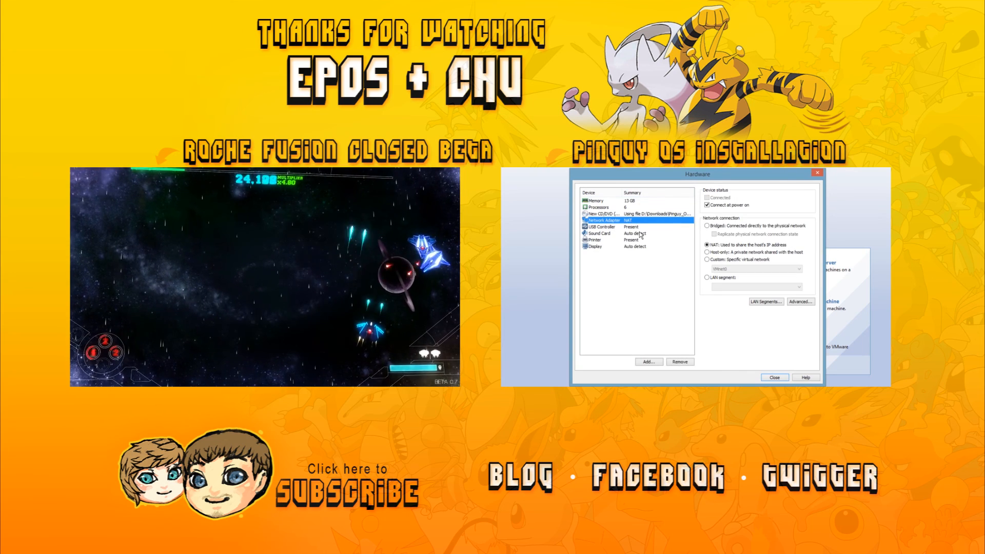
click(603, 227)
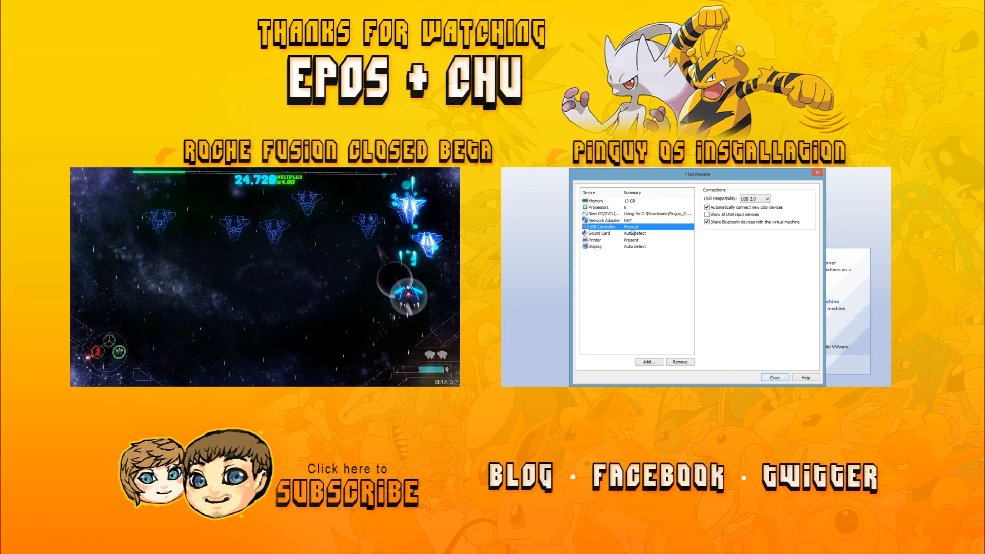